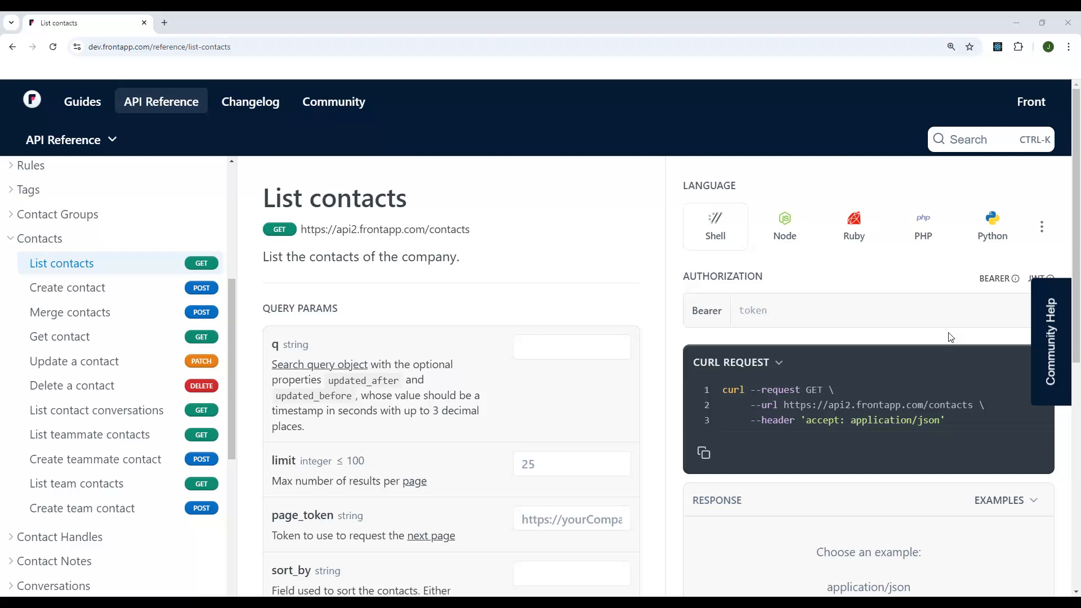
pyautogui.moveTo(483, 256)
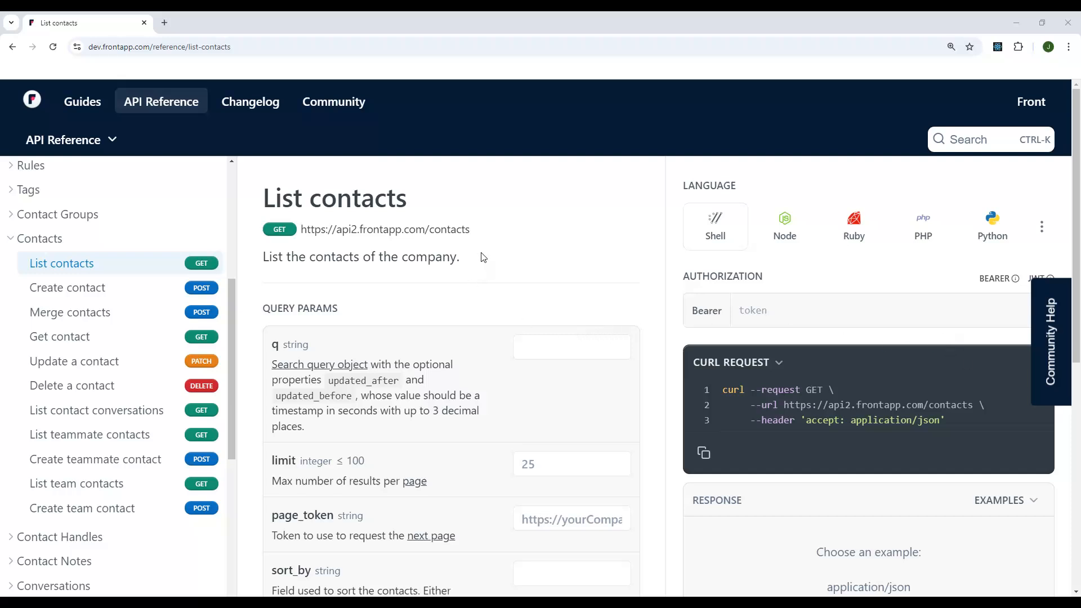
pyautogui.moveTo(483, 258)
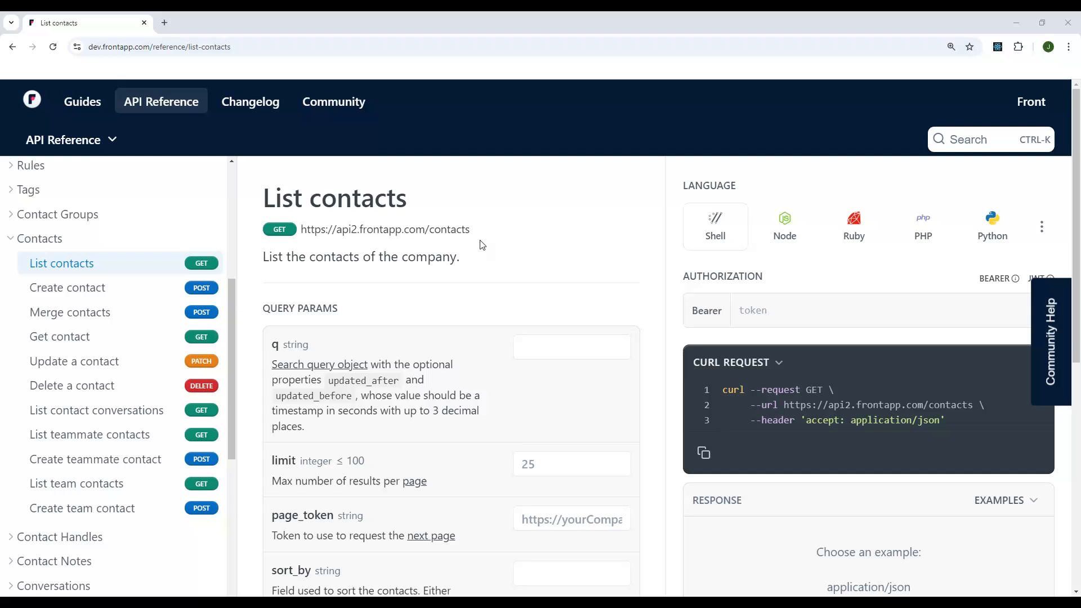
pyautogui.moveTo(470, 242)
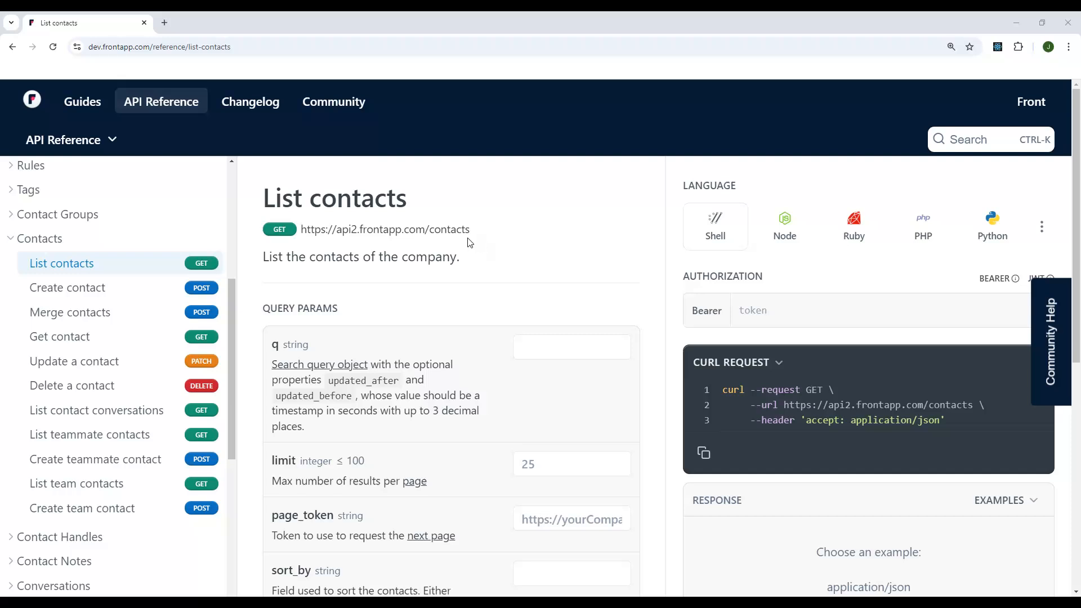
pyautogui.moveTo(479, 257)
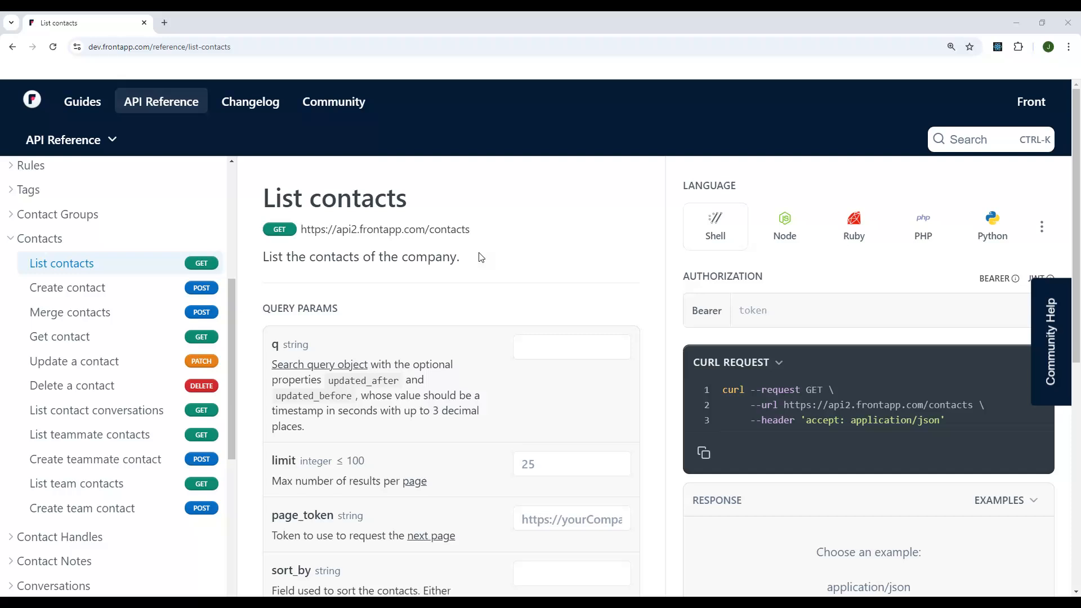
pyautogui.moveTo(507, 277)
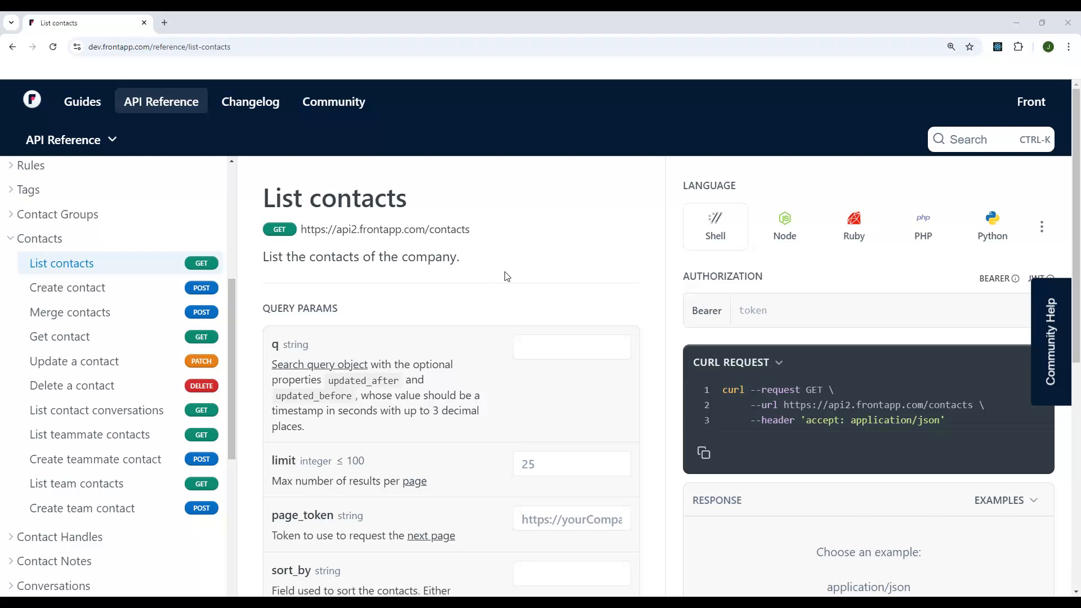
pyautogui.moveTo(526, 257)
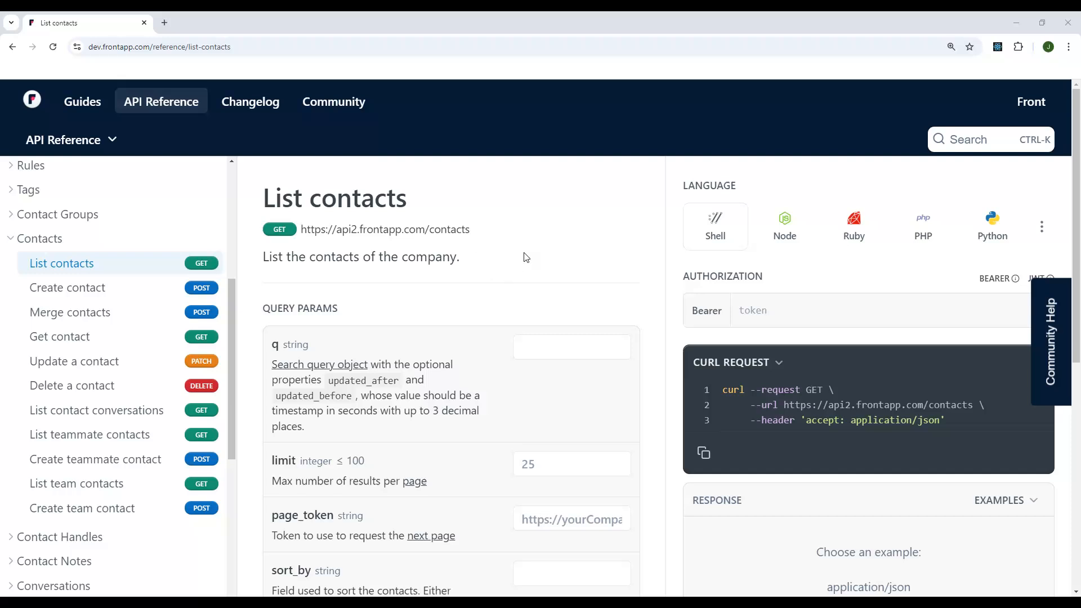
pyautogui.moveTo(529, 253)
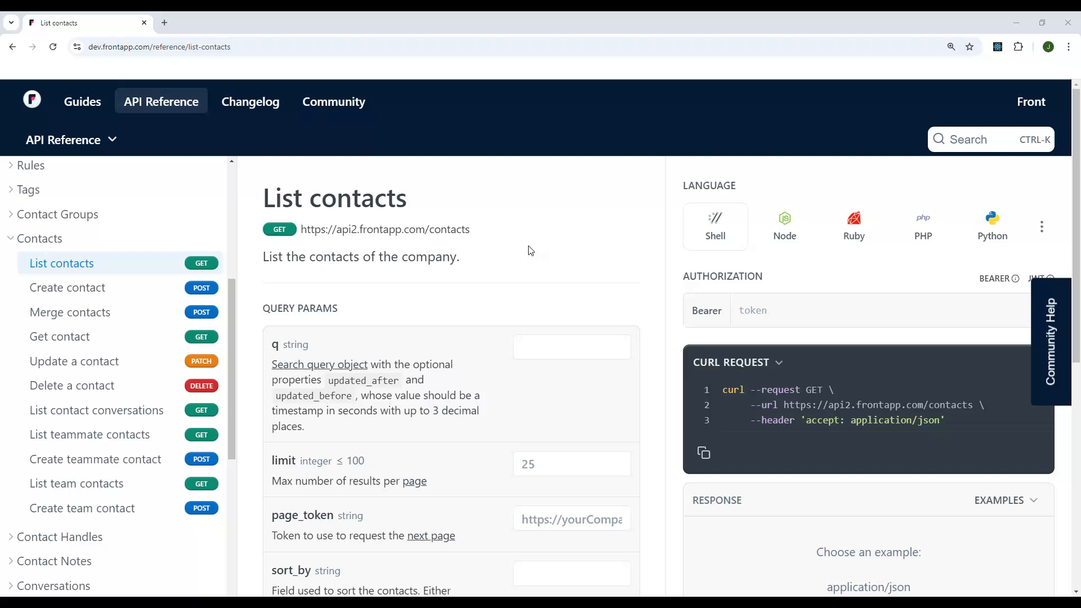
# Browse the List contacts reference and inspect the current request preview URL.
pyautogui.scroll(-3)
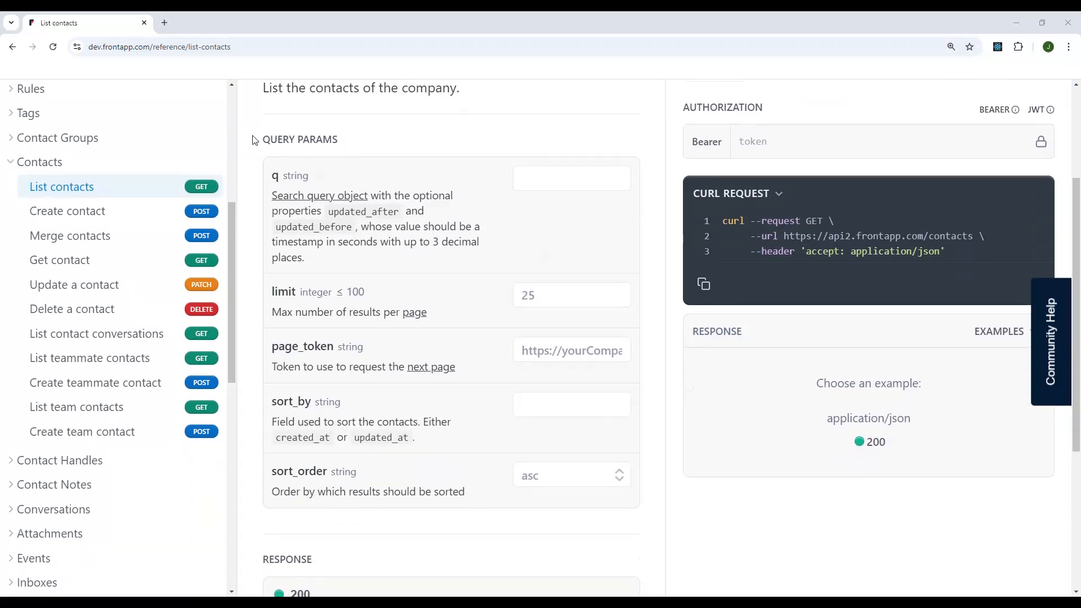
pyautogui.doubleClick(300, 139)
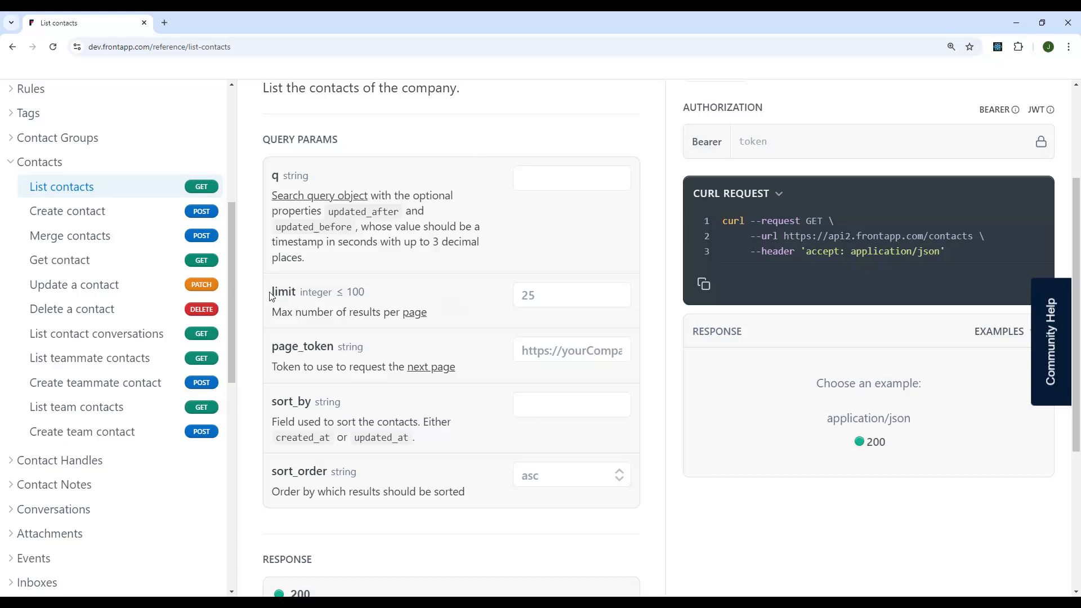
pyautogui.moveTo(271, 291); pyautogui.dragTo(426, 312)
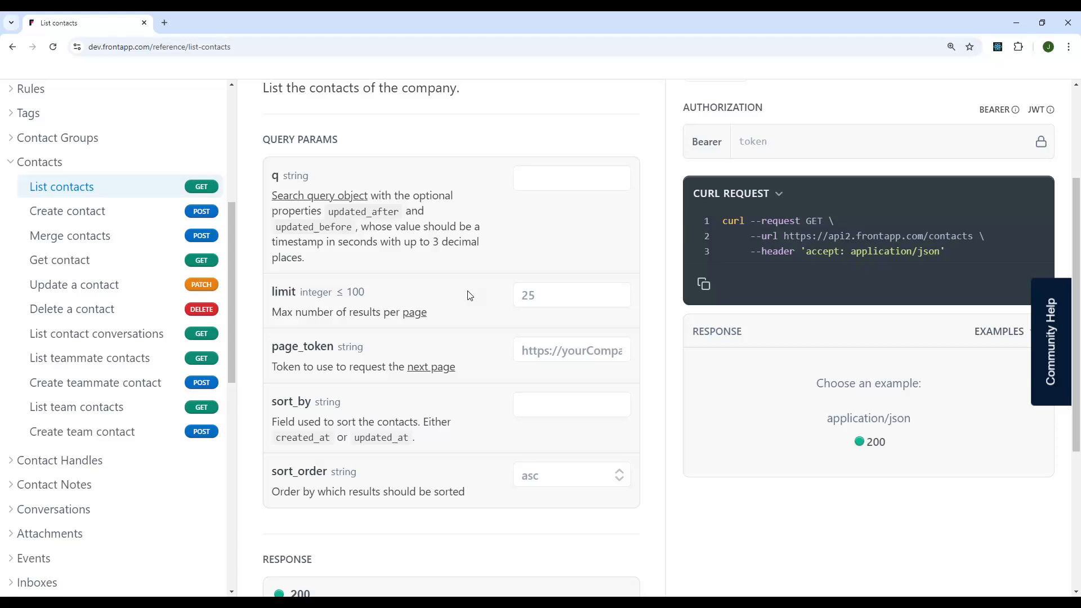
pyautogui.scroll(-3)
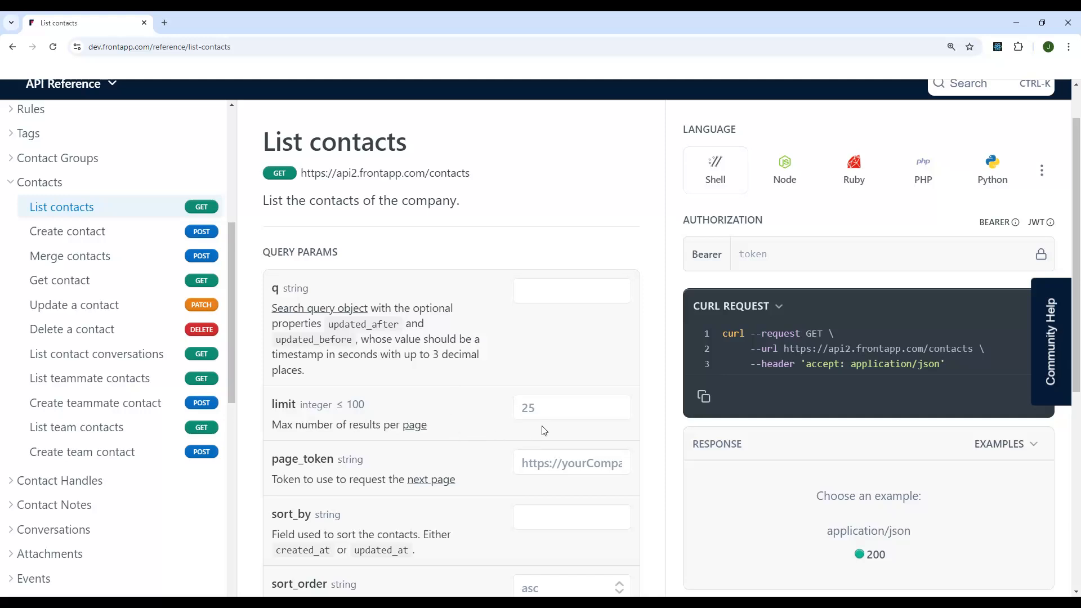
pyautogui.moveTo(407, 417)
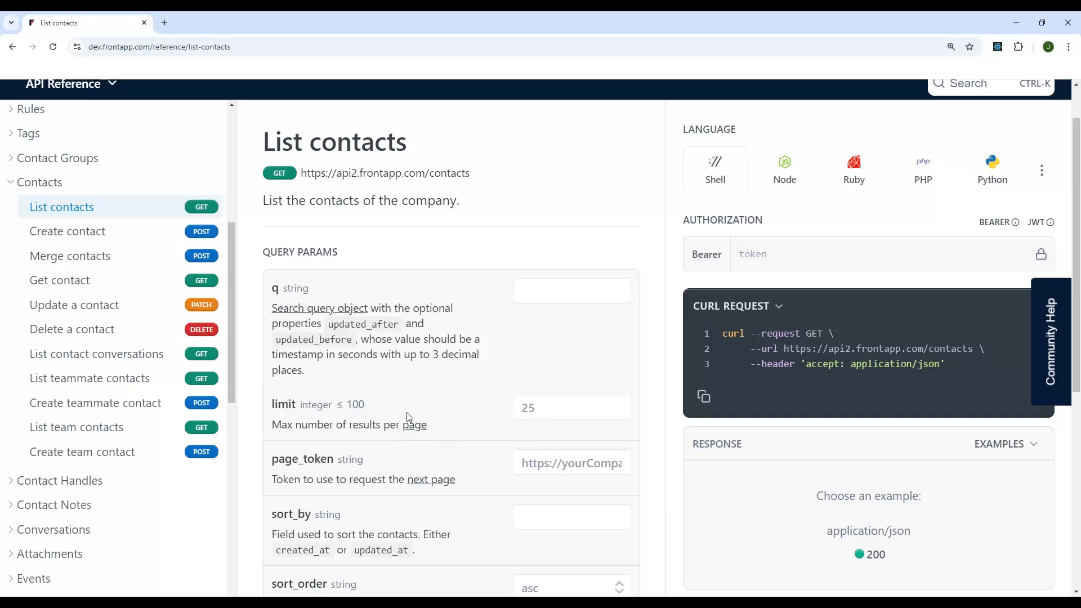
pyautogui.click(572, 407)
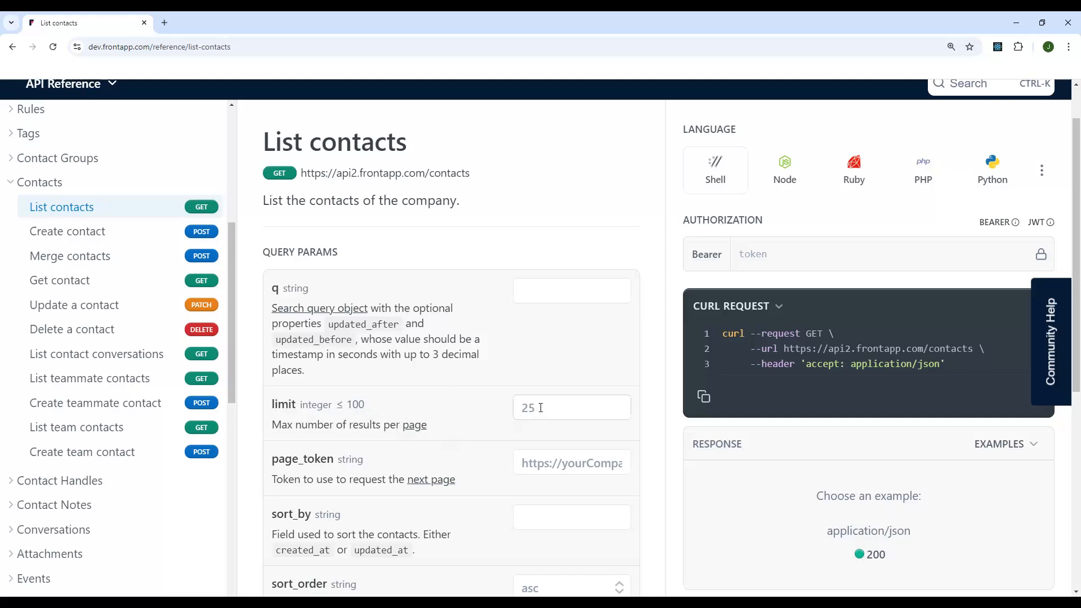
pyautogui.scroll(-3)
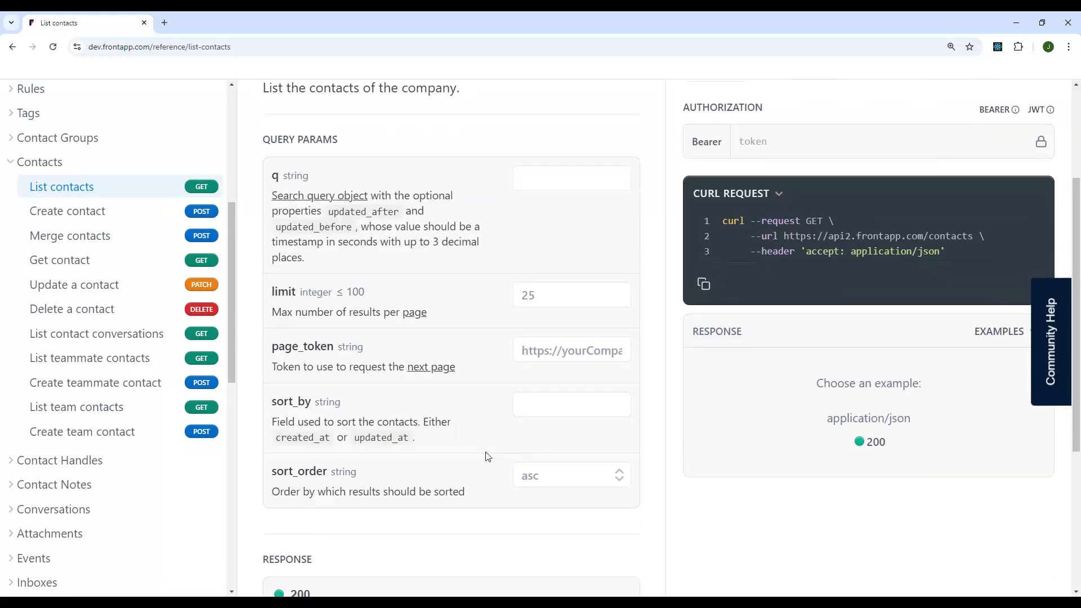
pyautogui.moveTo(474, 428)
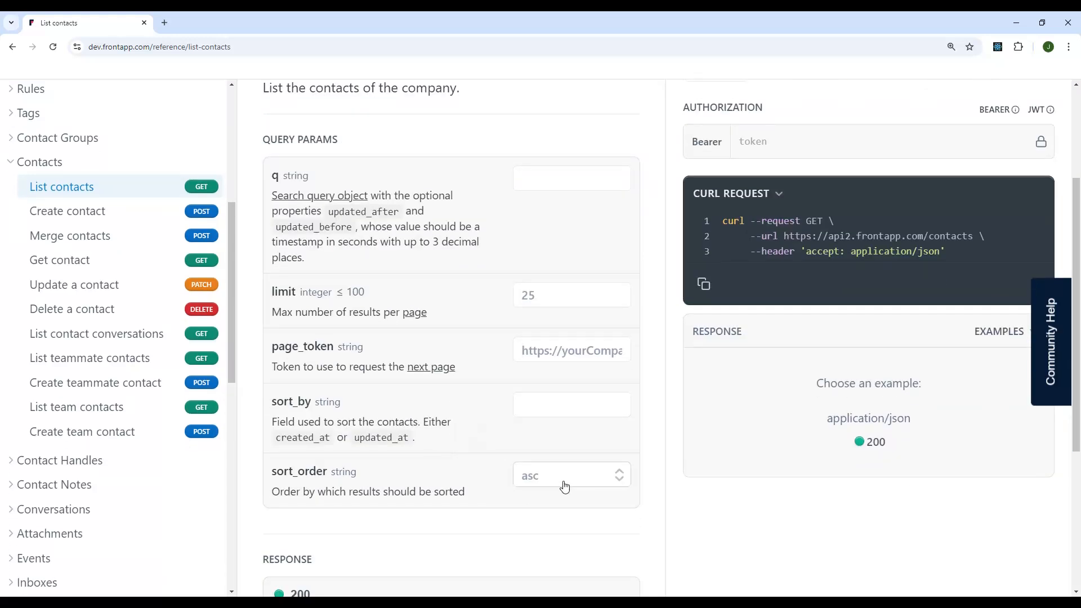
pyautogui.moveTo(539, 449)
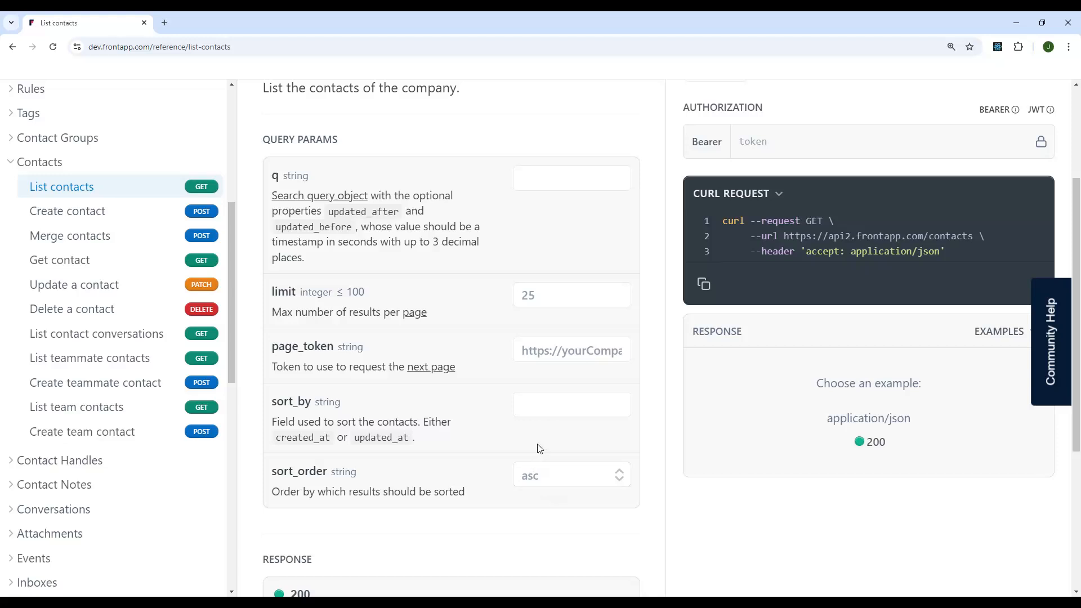
pyautogui.moveTo(492, 455)
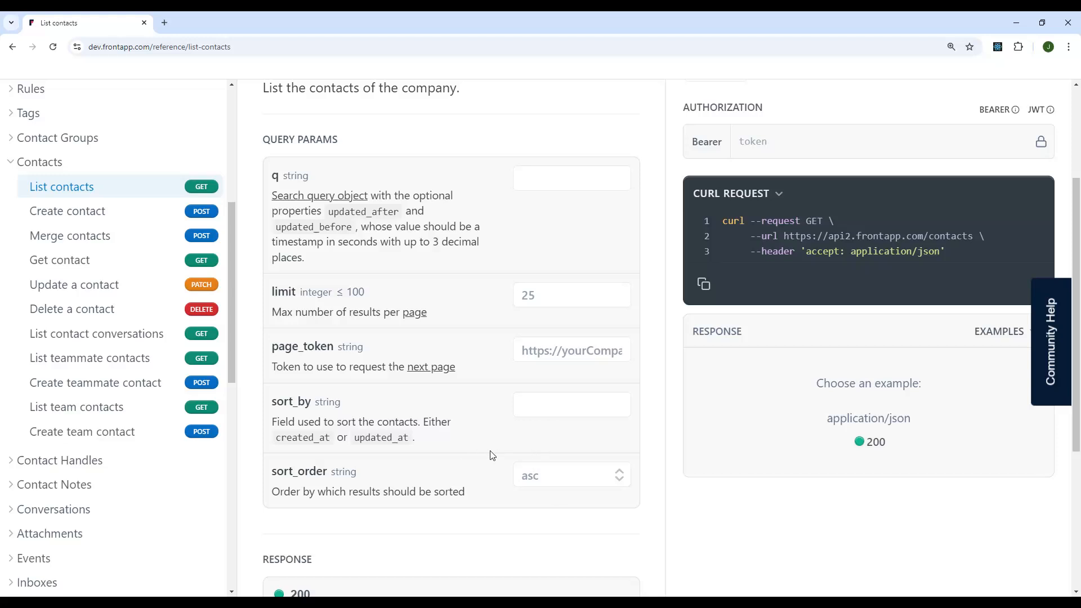
pyautogui.moveTo(483, 446)
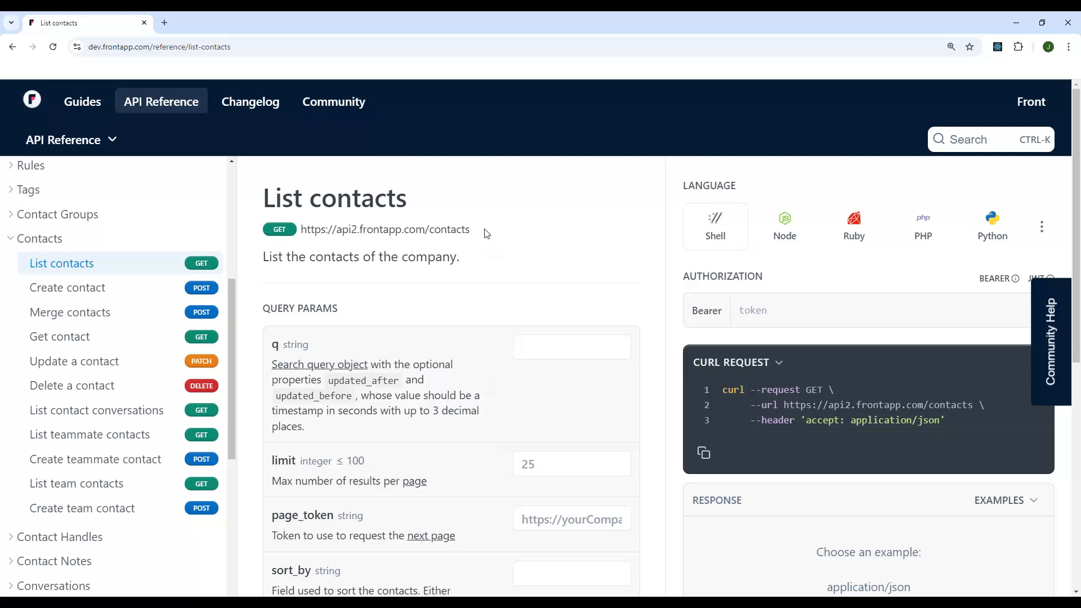
pyautogui.moveTo(480, 235)
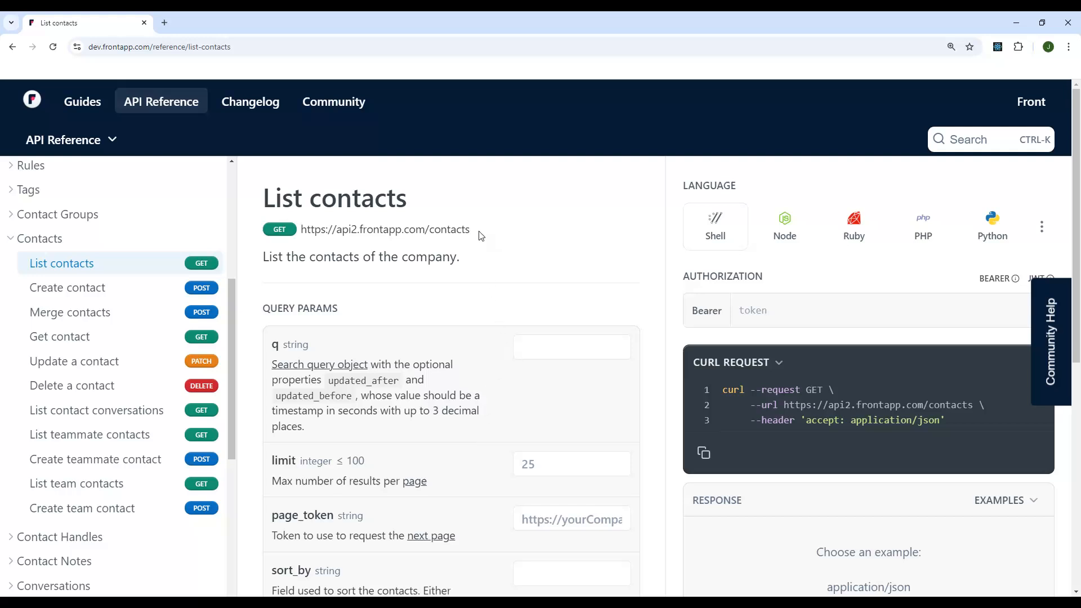
pyautogui.moveTo(459, 344)
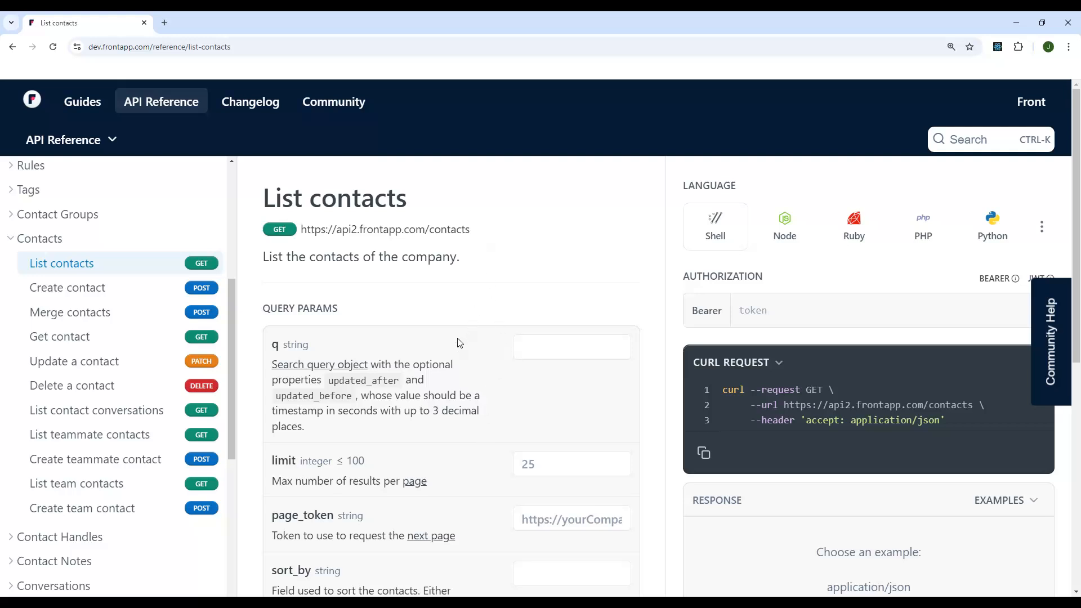
pyautogui.moveTo(463, 331)
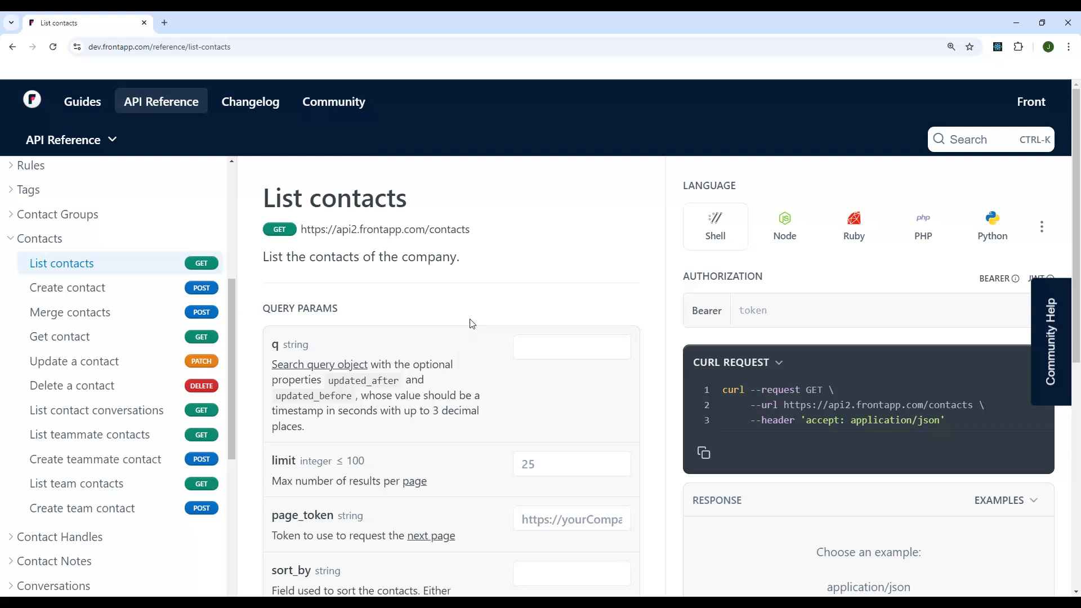
pyautogui.moveTo(478, 257)
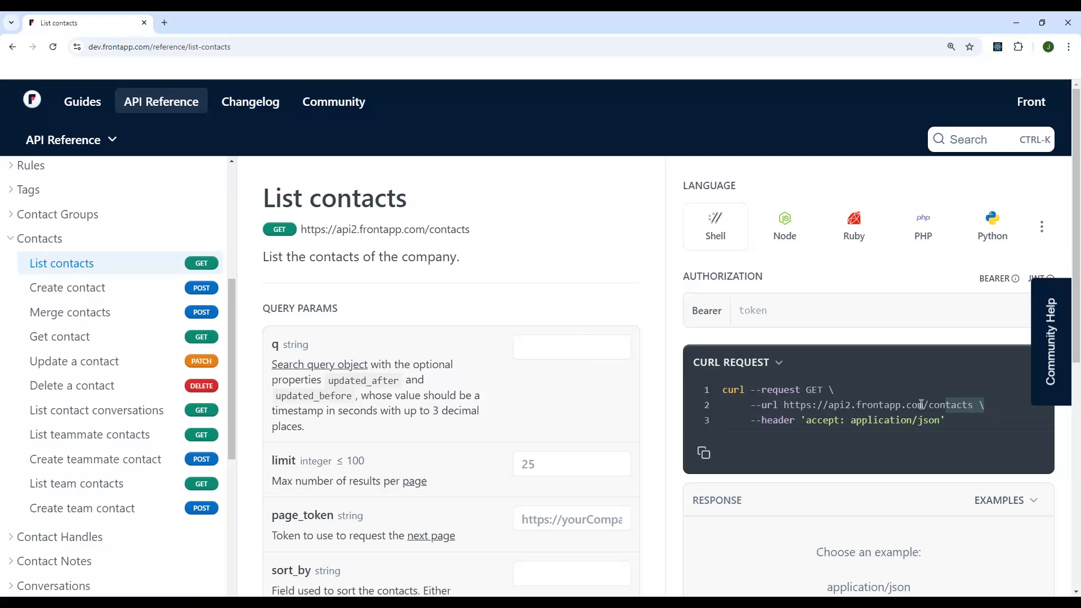
pyautogui.doubleClick(871, 404)
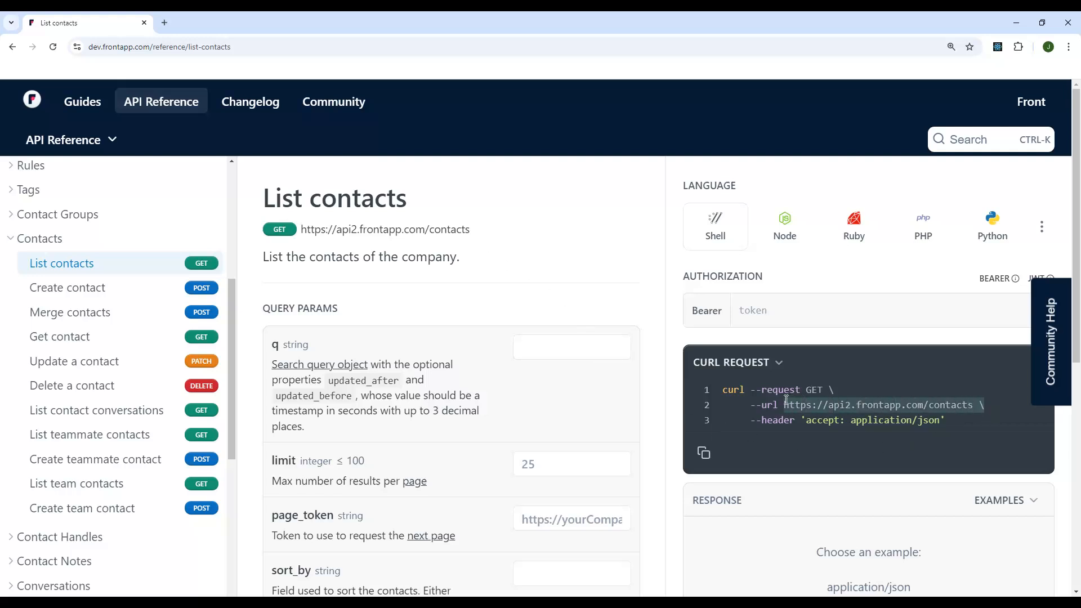
# Set the limit query parameter to 25 so the request URL ends with ?limit=25.
pyautogui.scroll(-3)
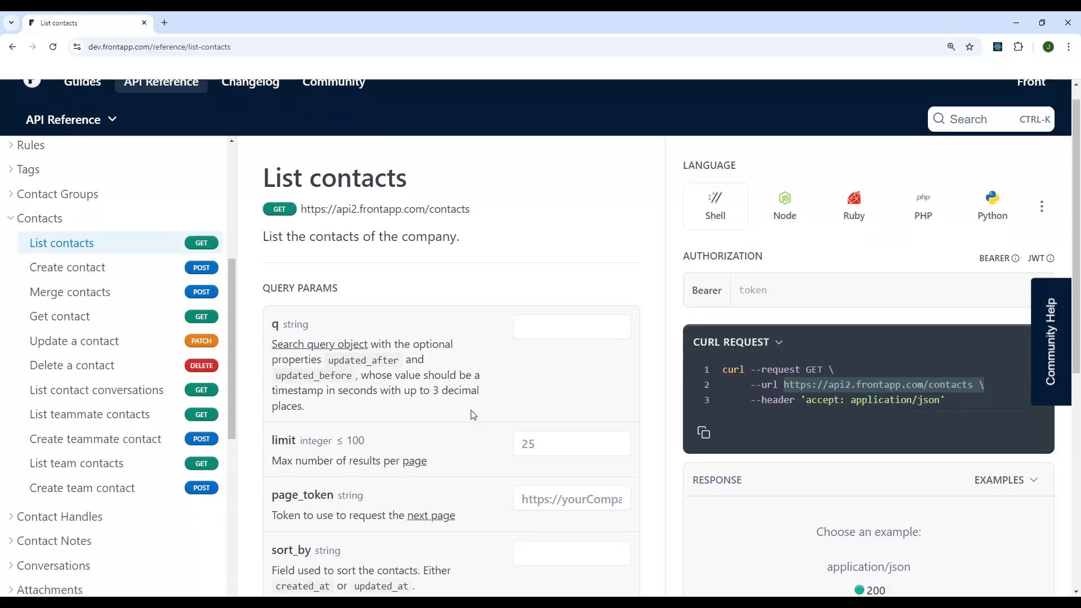
pyautogui.click(571, 443)
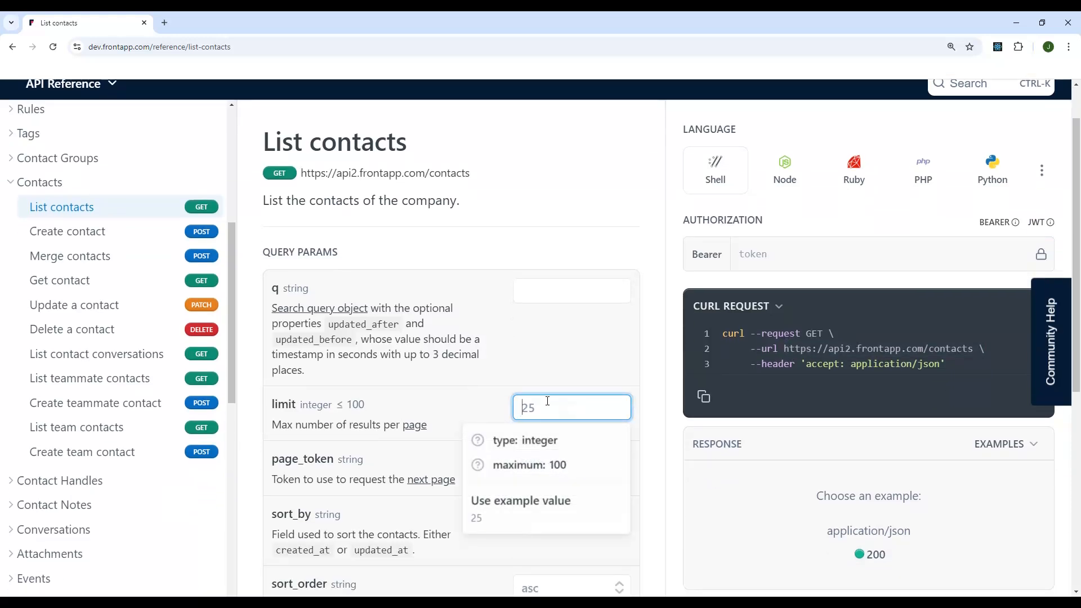
pyautogui.write('25')
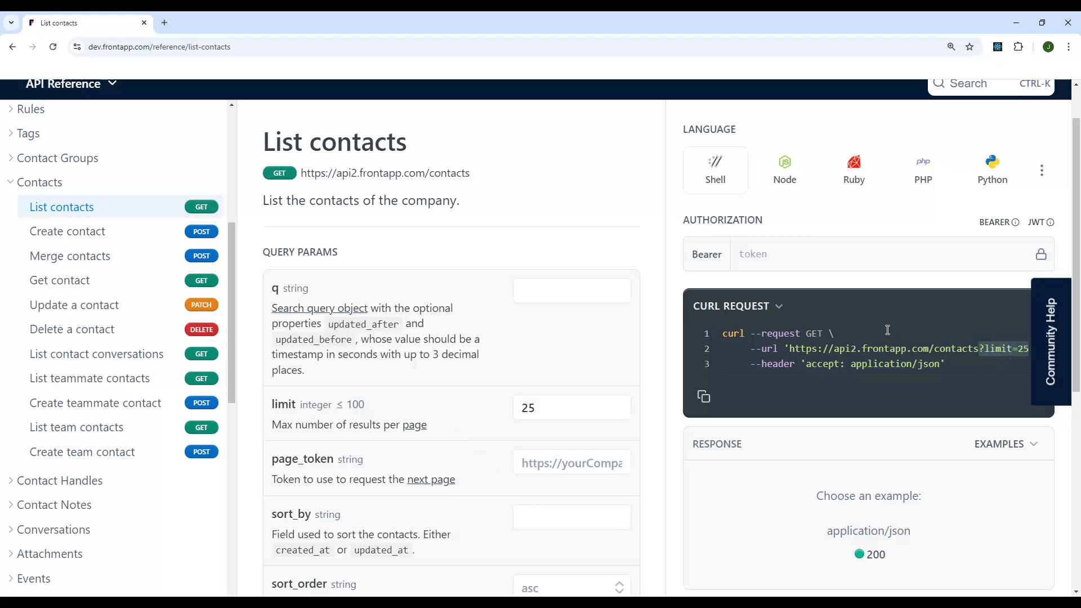
pyautogui.scroll(-3)
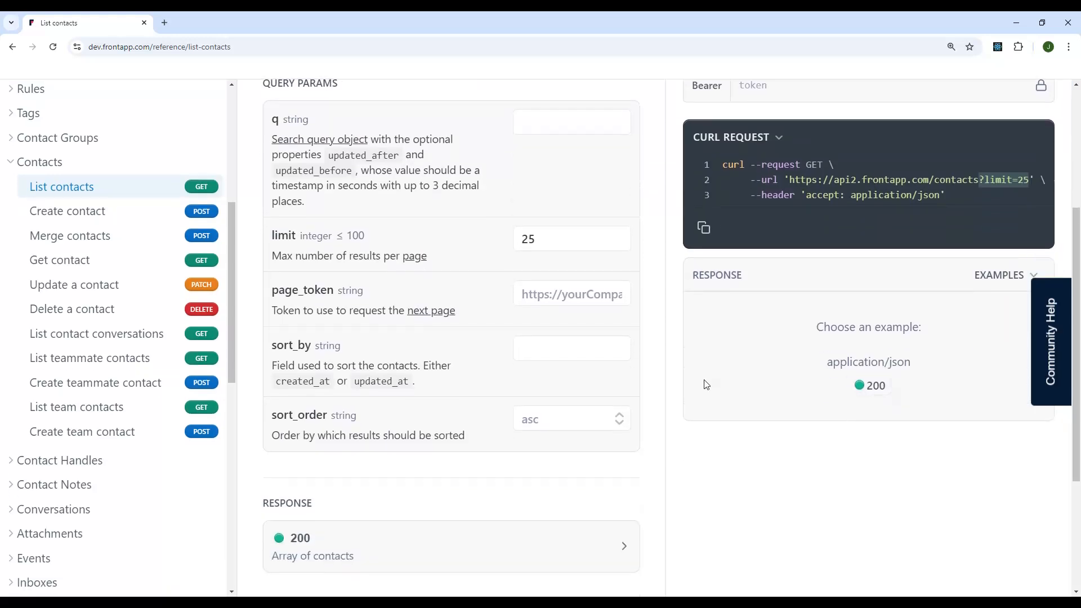
pyautogui.click(571, 348)
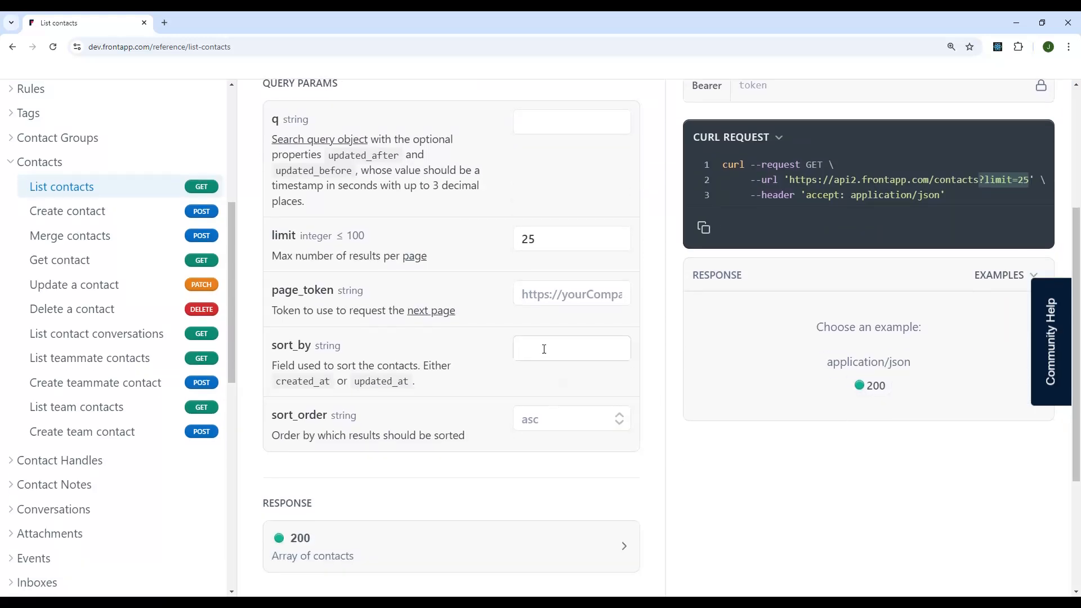
# Sort contacts by created_at in desc order, then move to the Create contact page.
pyautogui.click(571, 348)
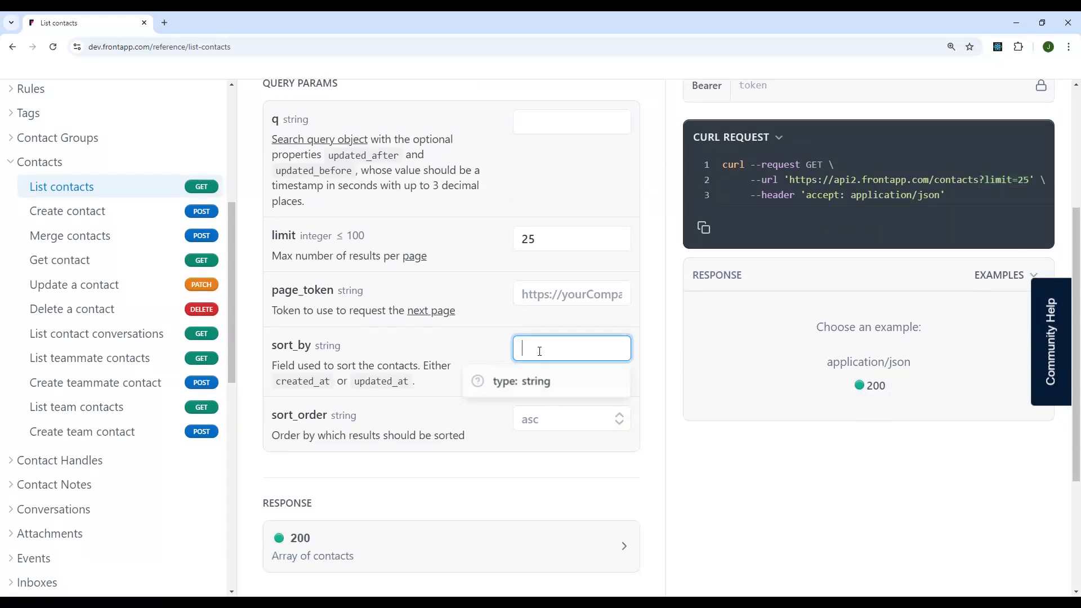
pyautogui.write('created_at')
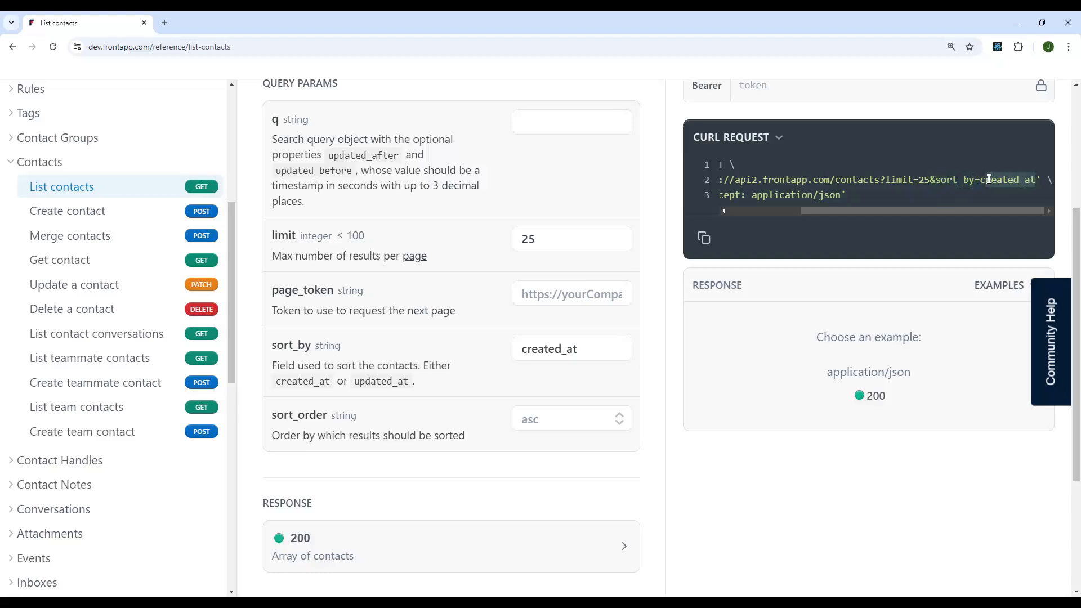
pyautogui.click(571, 419)
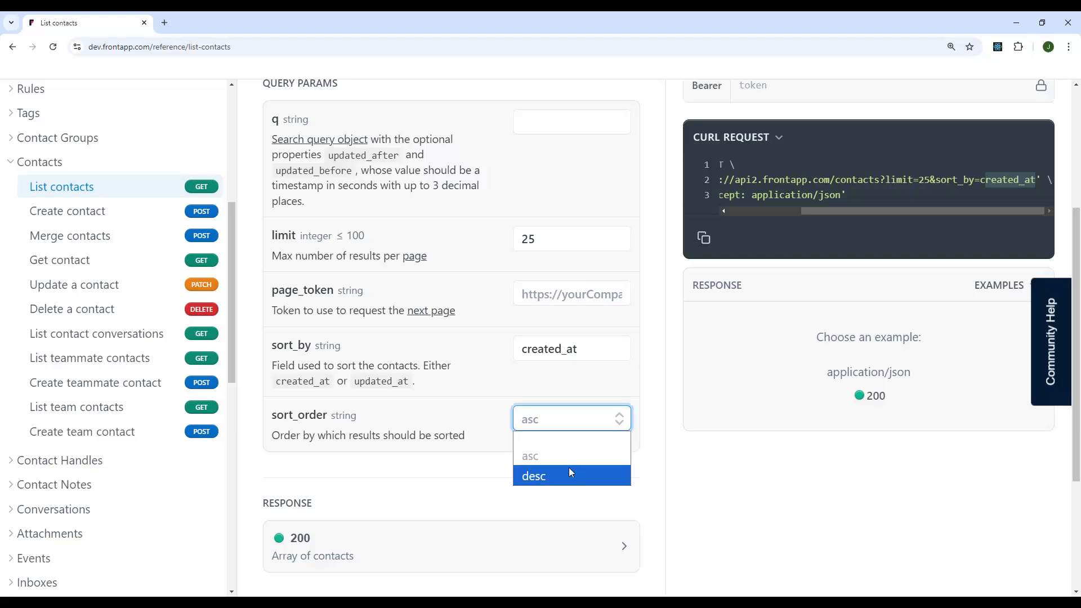
pyautogui.click(532, 475)
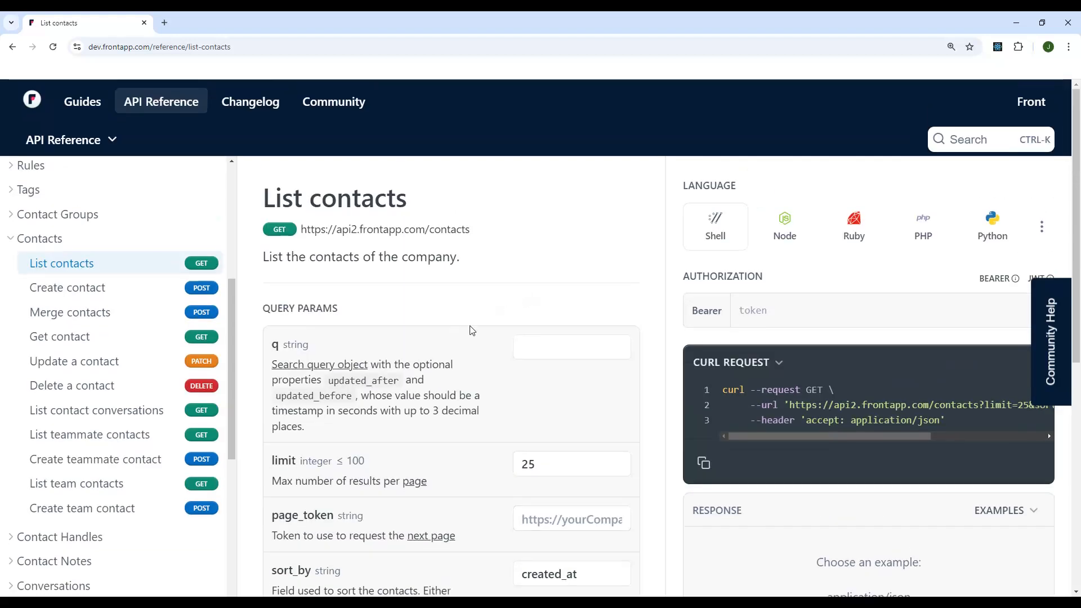
pyautogui.moveTo(66, 287)
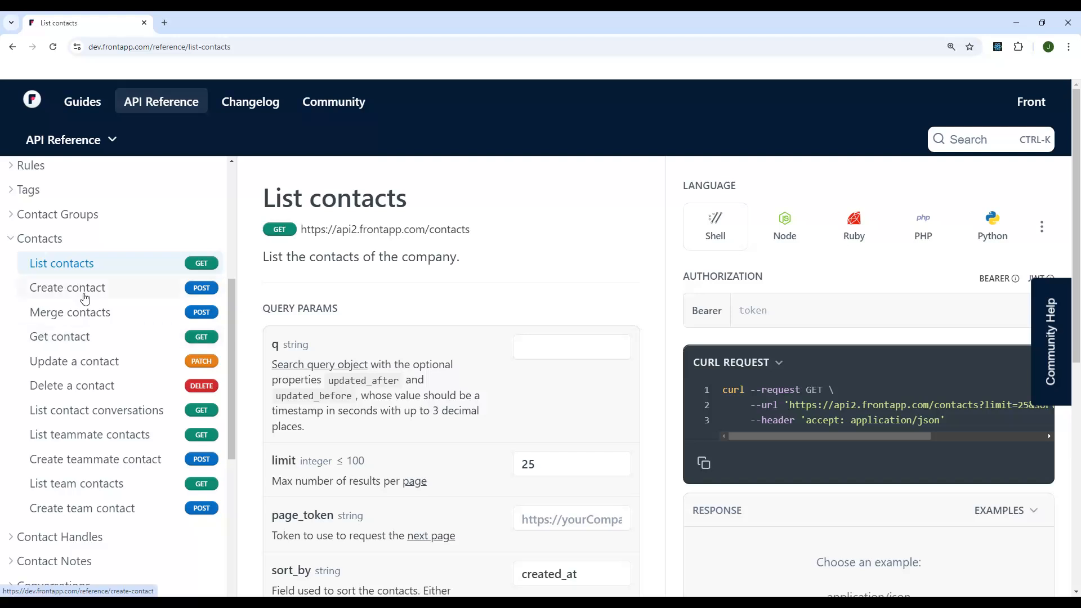
pyautogui.click(67, 287)
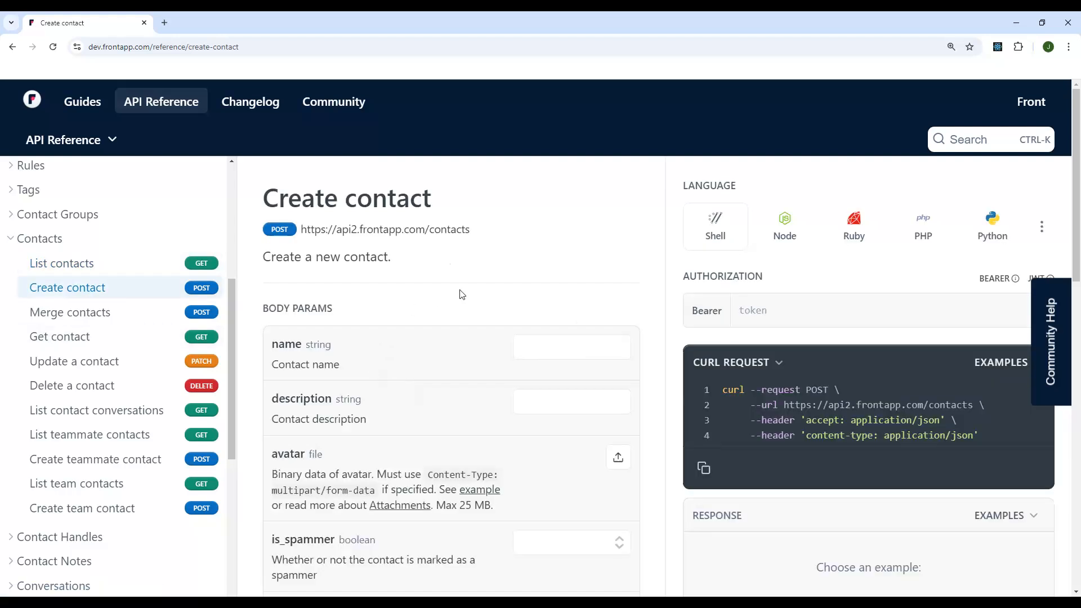